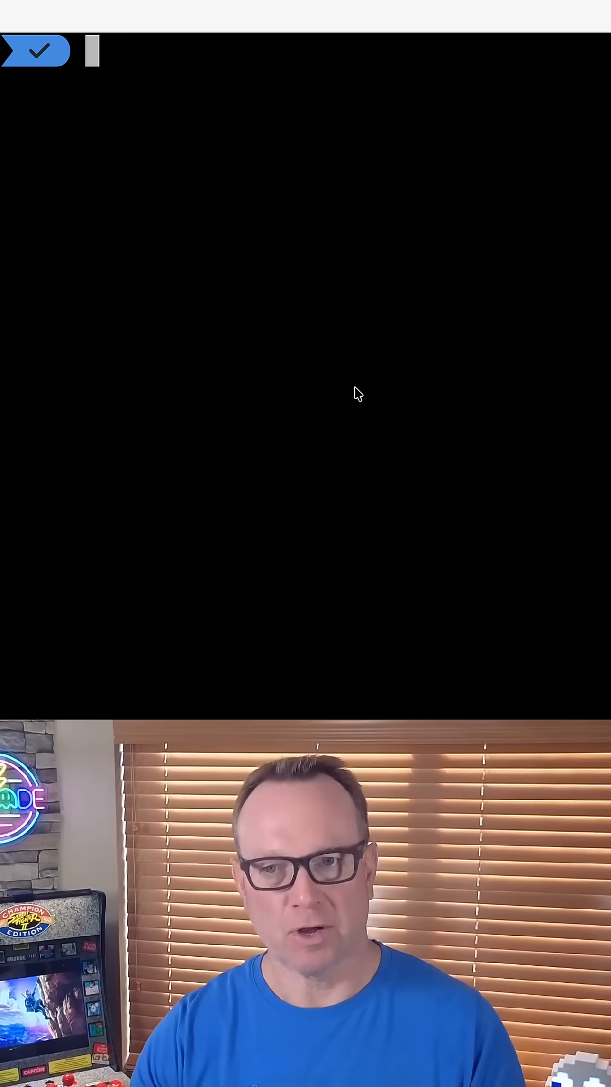
Step: Install cased-kit via uv tool, then launch copilot inside the dc-comics-mcp folder
{"action": "type", "text": "uv tool install cased-ki"}
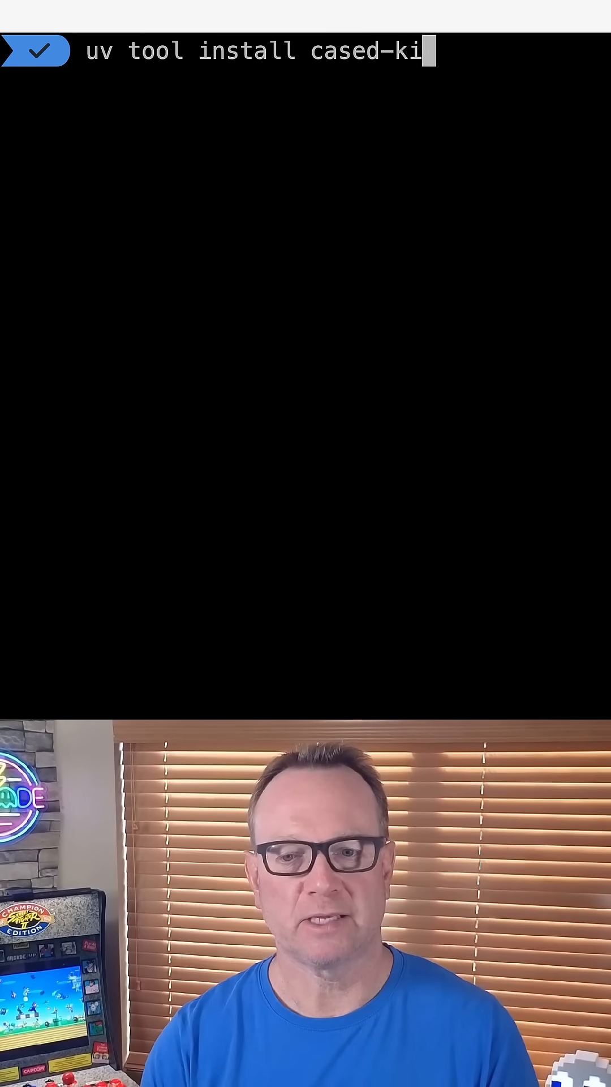
{"action": "key", "text": "Enter"}
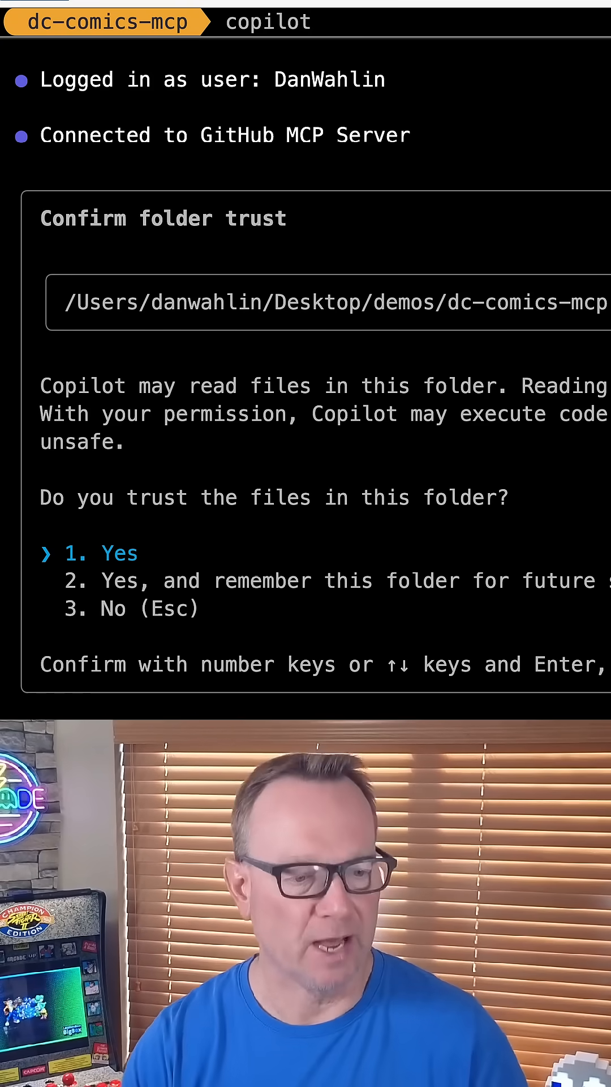
Step: Trust the folder, list MCP servers with /mcp (none configured), and start /mcp add
{"action": "key", "text": "Enter"}
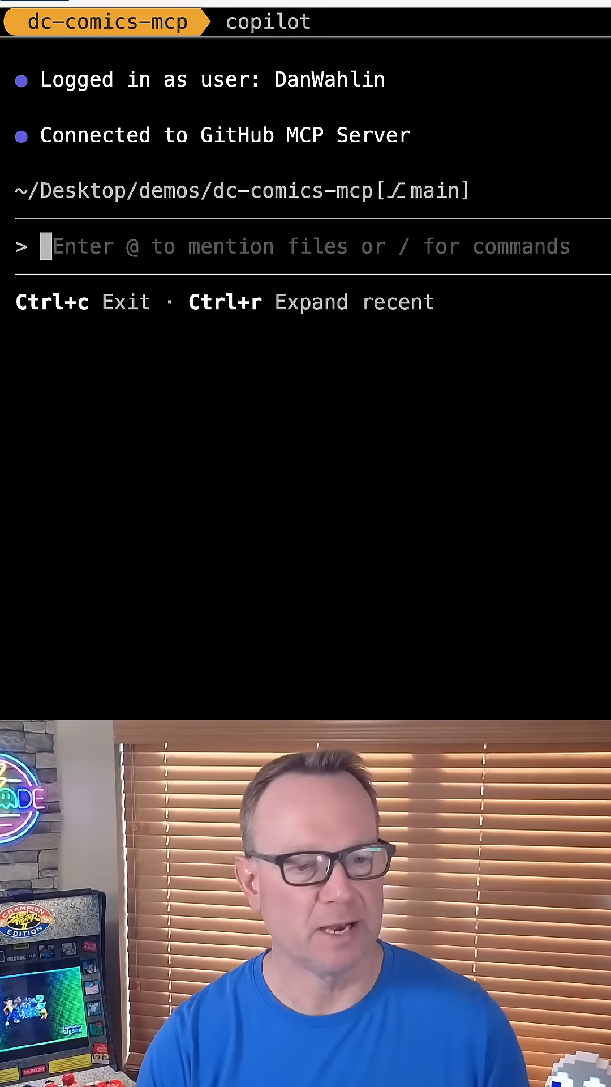
{"action": "type", "text": "/mcp"}
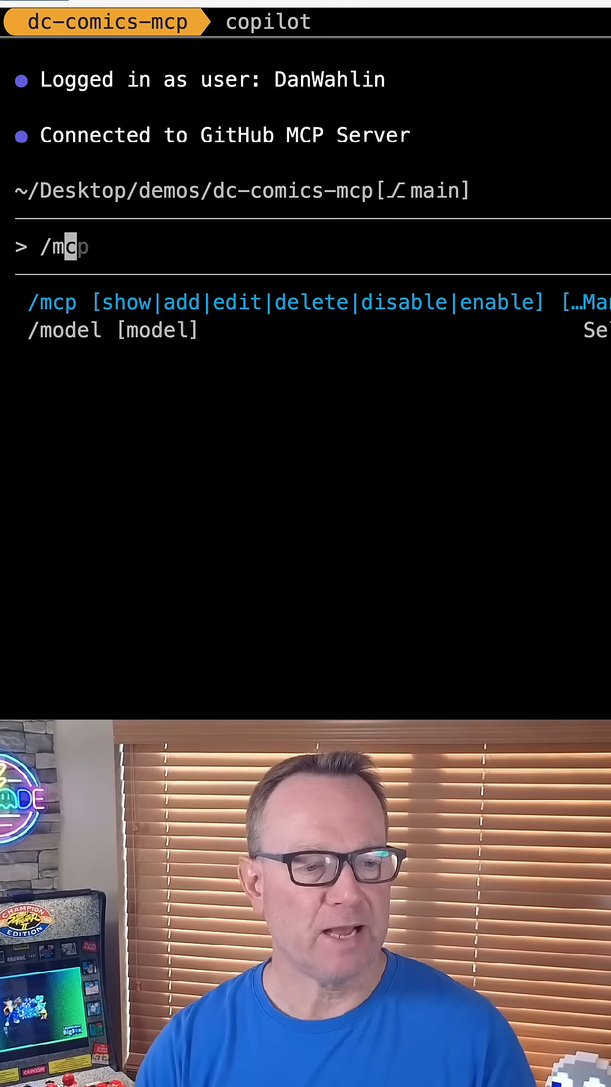
{"action": "key", "text": "Enter"}
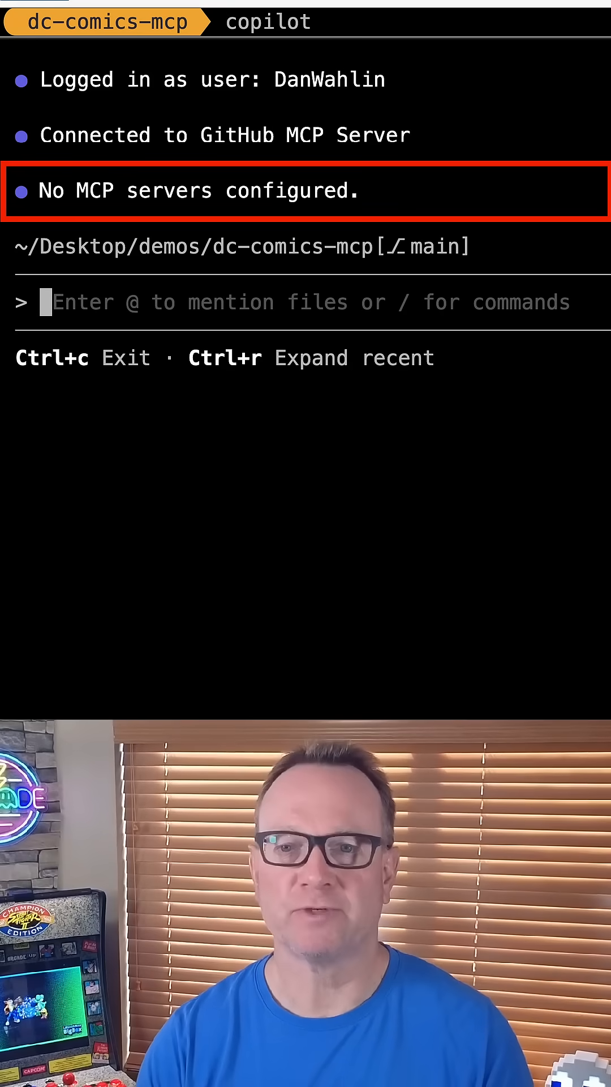
{"action": "type", "text": "/mcp"}
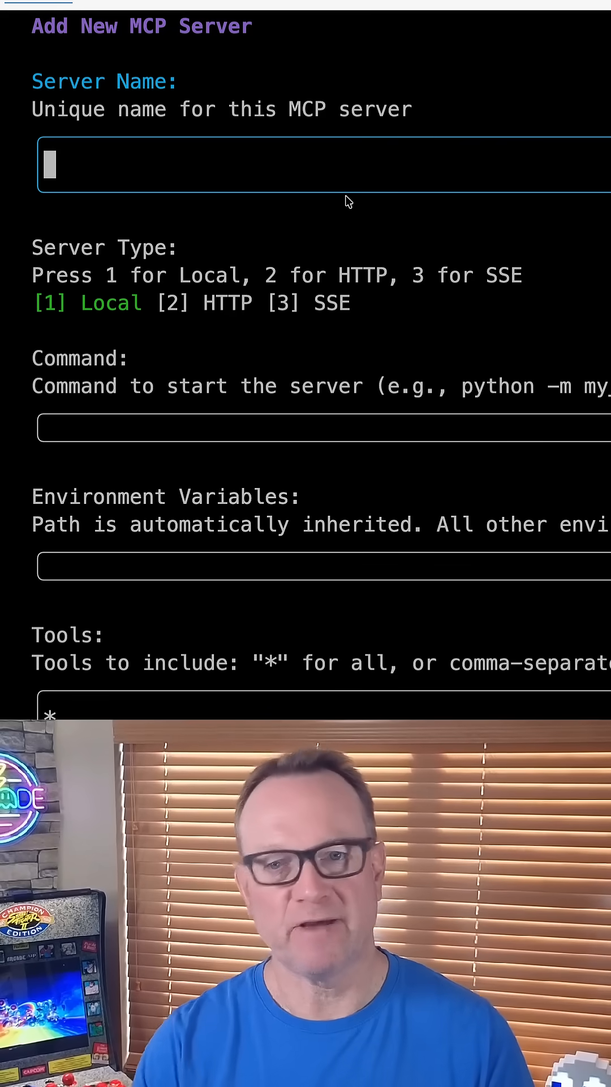
Step: Name the server kit-dev-mcp with command 'uvx --from cased-kit kit-dev-mcp' and save it
{"action": "type", "text": "kit-dev-mcp"}
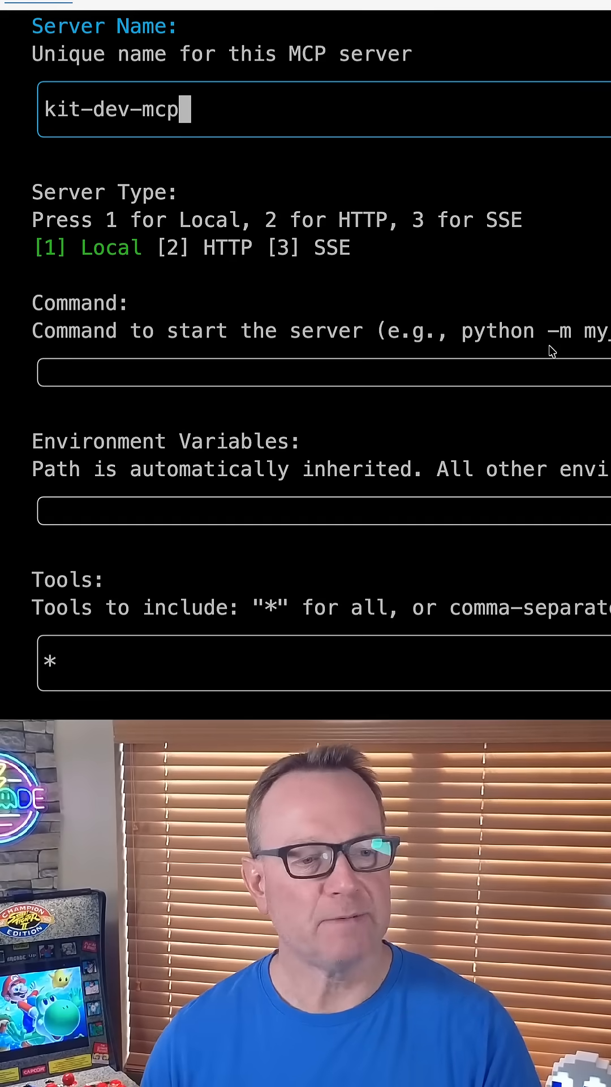
{"action": "key", "text": "Tab"}
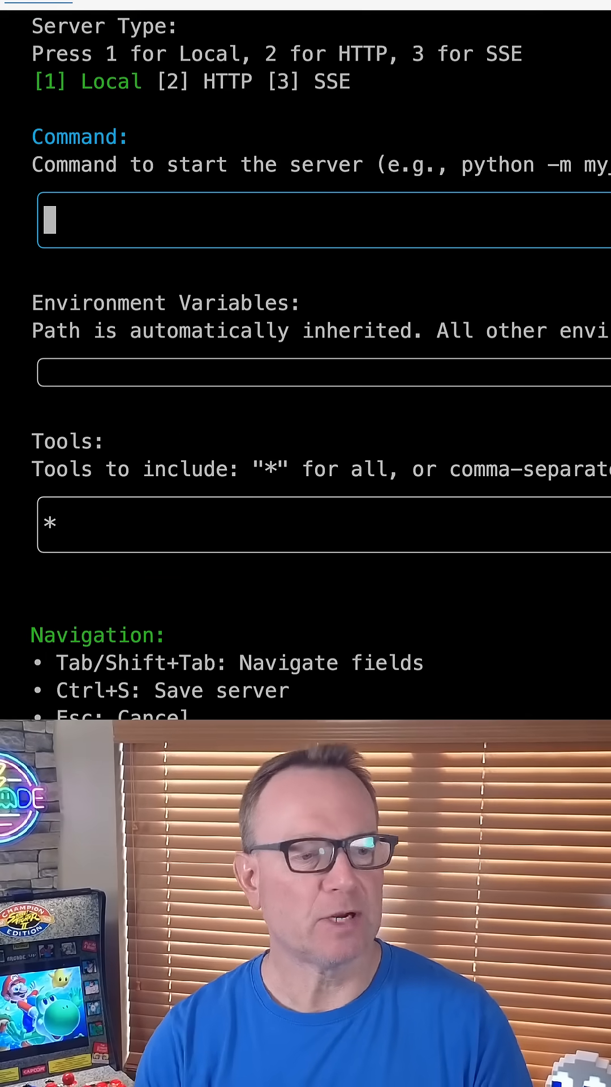
{"action": "type", "text": "uvx --"}
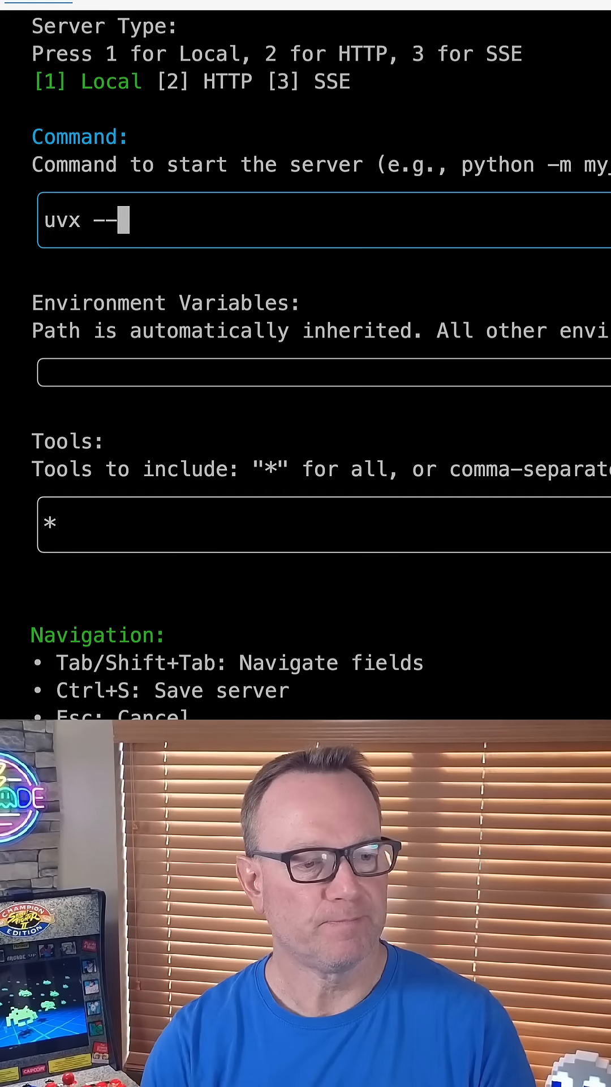
{"action": "type", "text": "from cased-kit"}
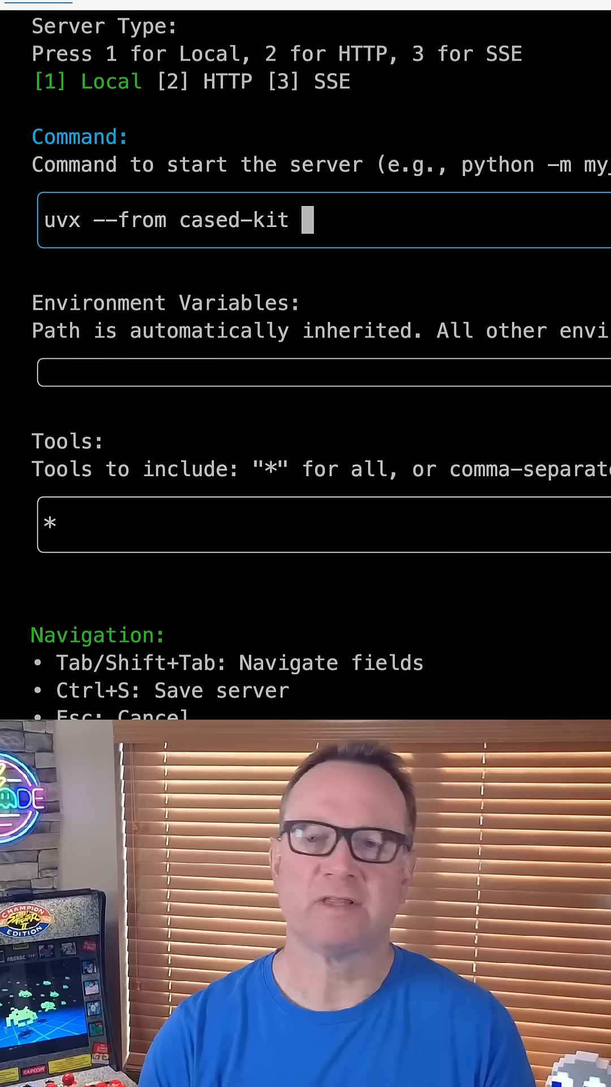
{"action": "type", "text": "ki"}
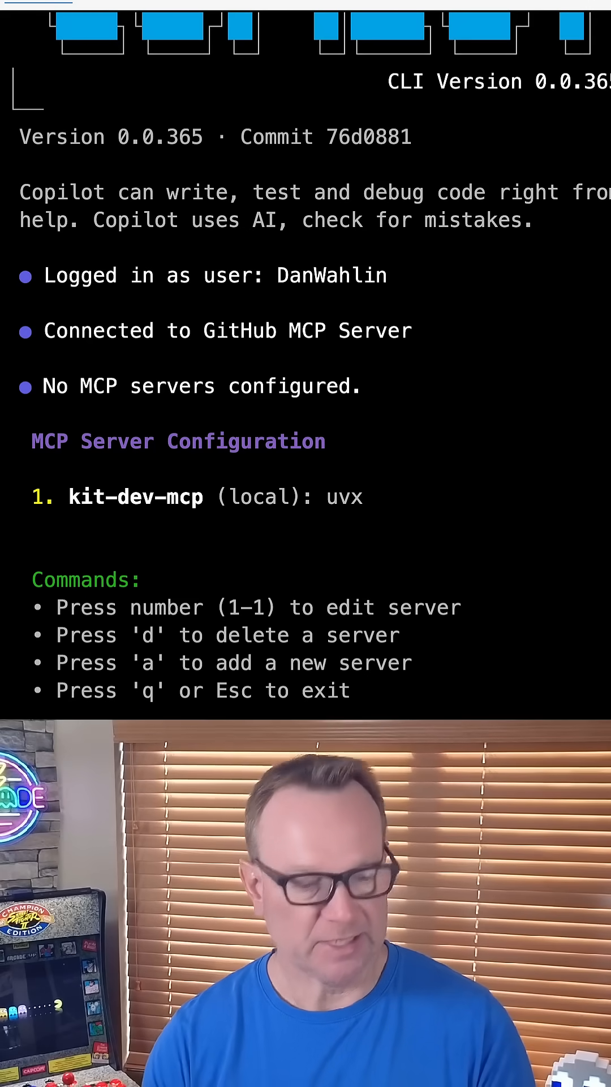
Step: Run /mcp show to confirm kit-dev-mcp is the single configured MCP server
{"action": "type", "text": "/mcp"}
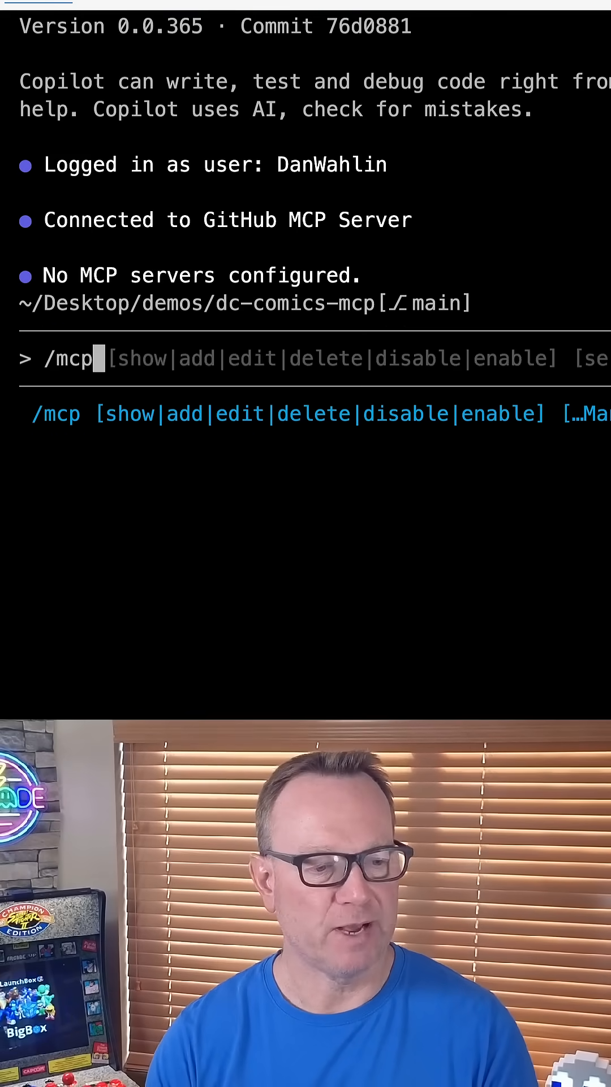
{"action": "key", "text": "Enter"}
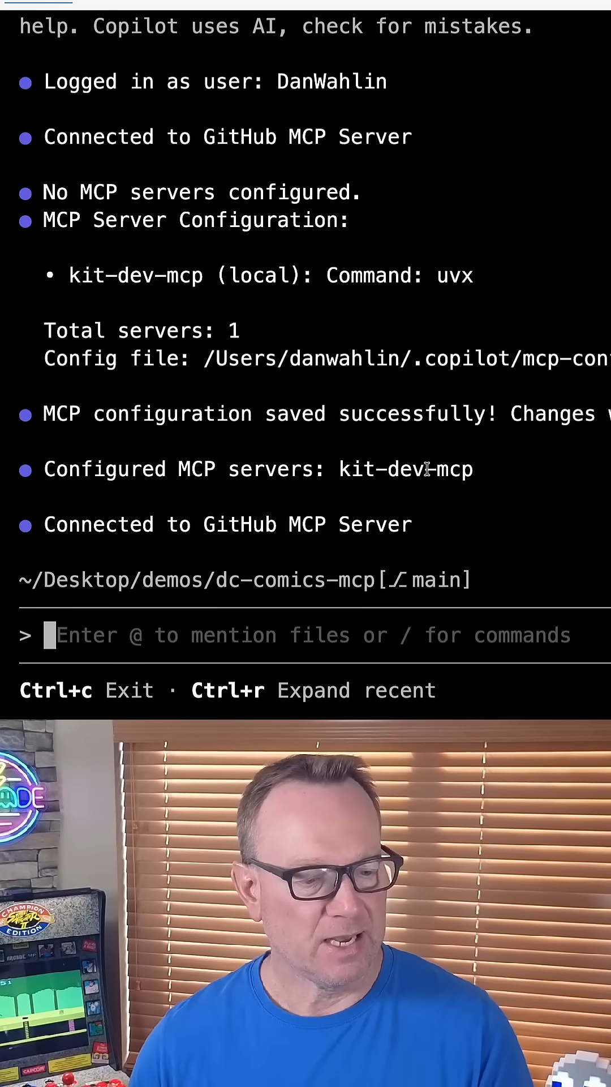
Step: Ask 'Extract all the symbols from this repository.' and allow open_repository, yielding symbol tables by file
{"action": "type", "text": "Extract all the symbols from this repository."}
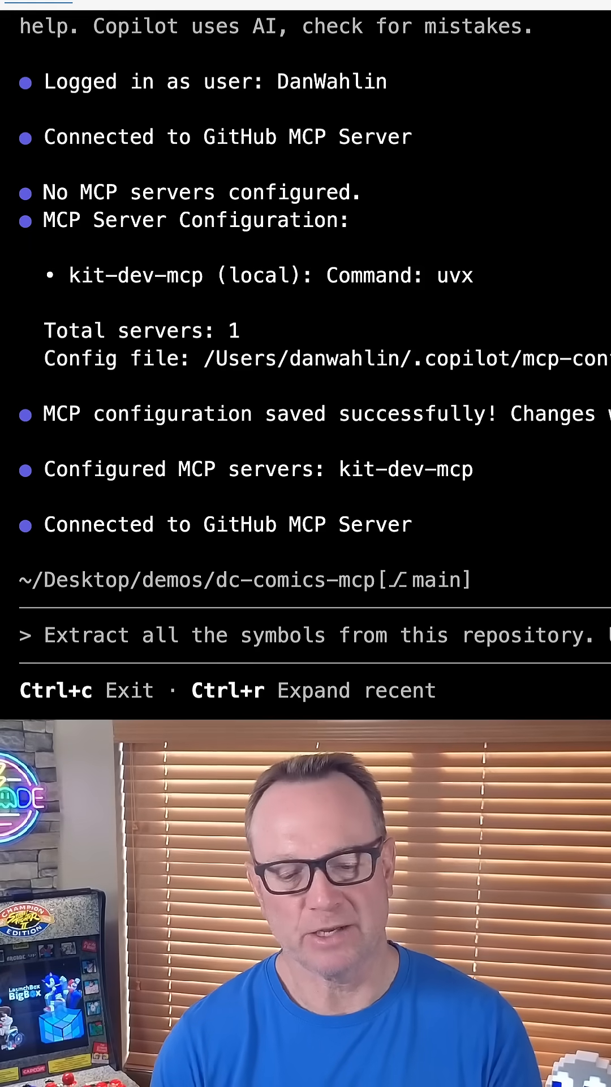
{"action": "key", "text": "Enter"}
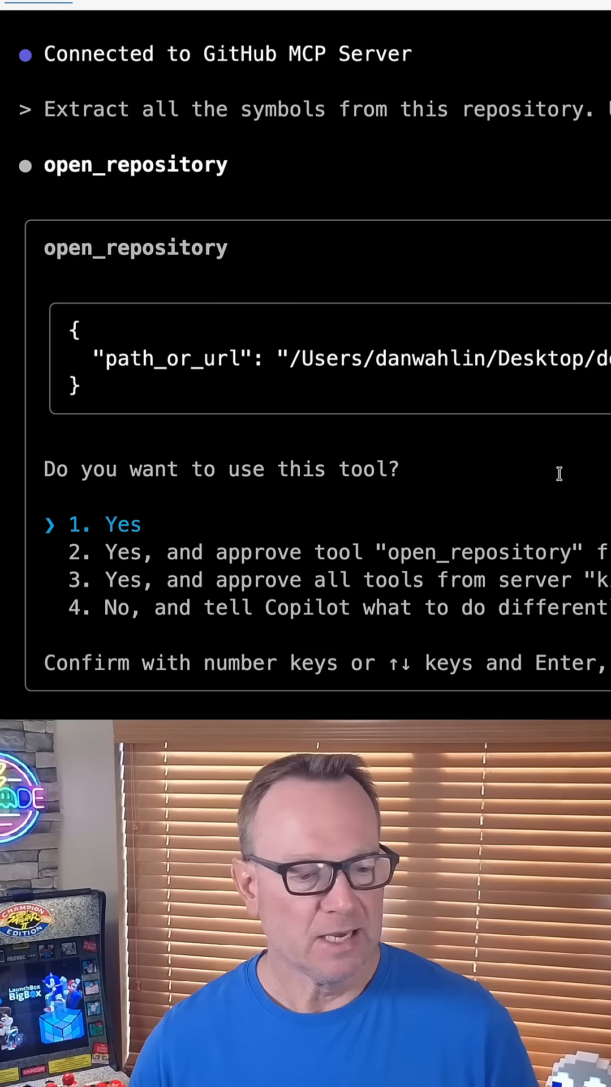
{"action": "key", "text": "Enter"}
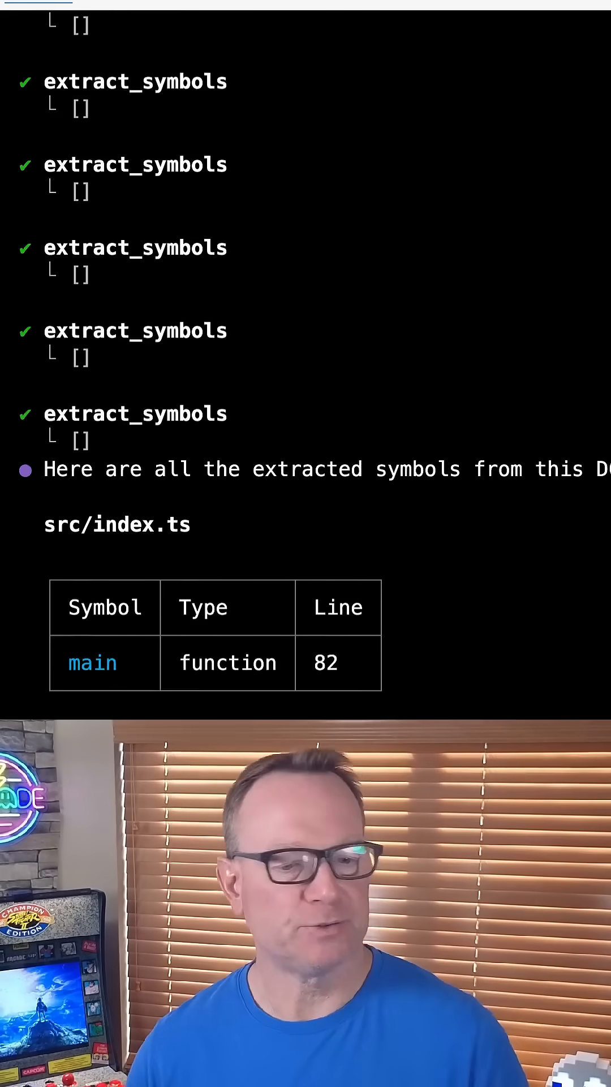
{"action": "scroll", "scroll_direction": "down", "scroll_amount": 3}
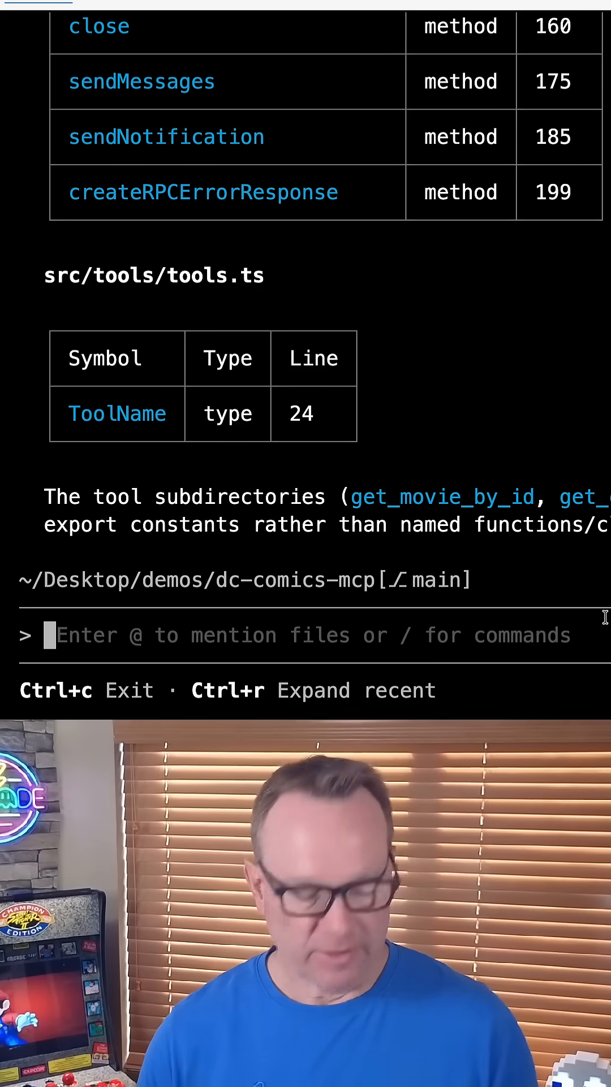
Step: Ask kit to find the entry point for the Azure-Samples repo URL and review the MCP package and ui-angular tables
{"action": "type", "text": "Use kit to find the entry point for this repo: https://github.com/Azure-Samples/ai-travel-agents"}
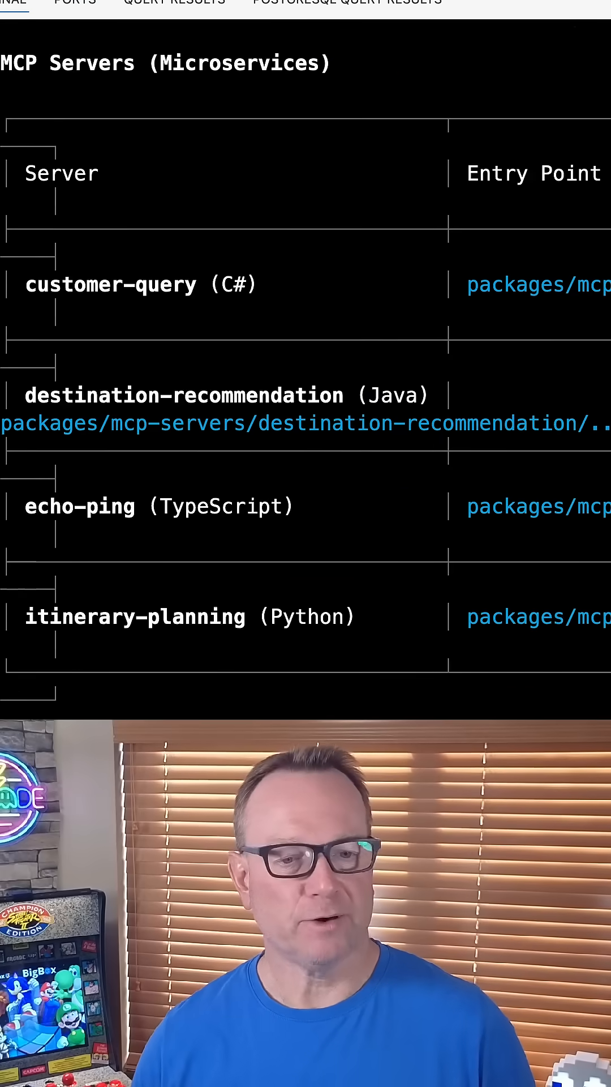
{"action": "scroll", "scroll_direction": "down", "scroll_amount": 3}
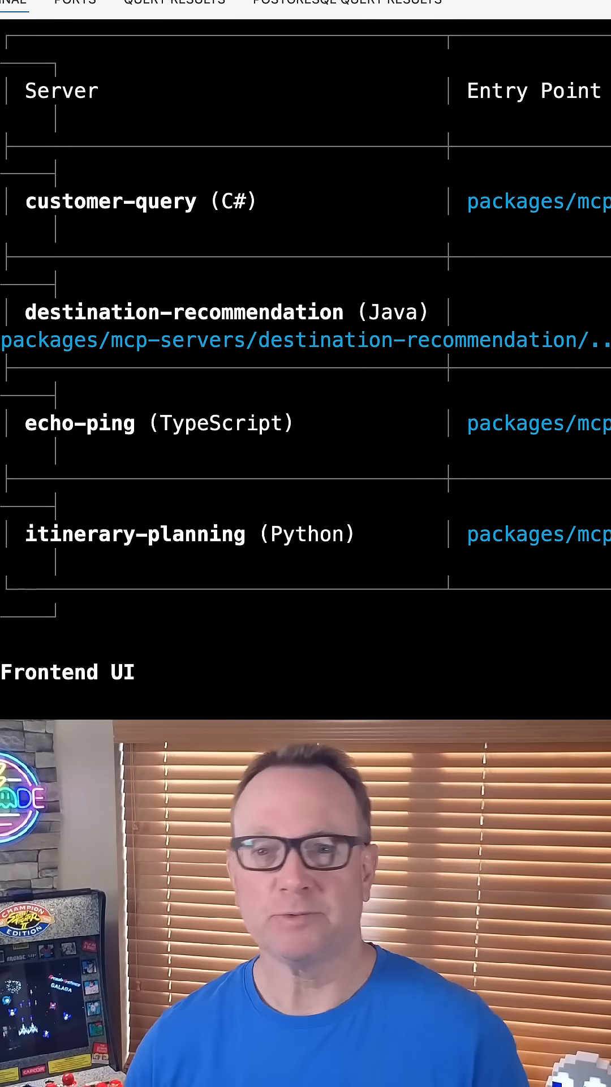
{"action": "scroll", "scroll_direction": "down", "scroll_amount": 3}
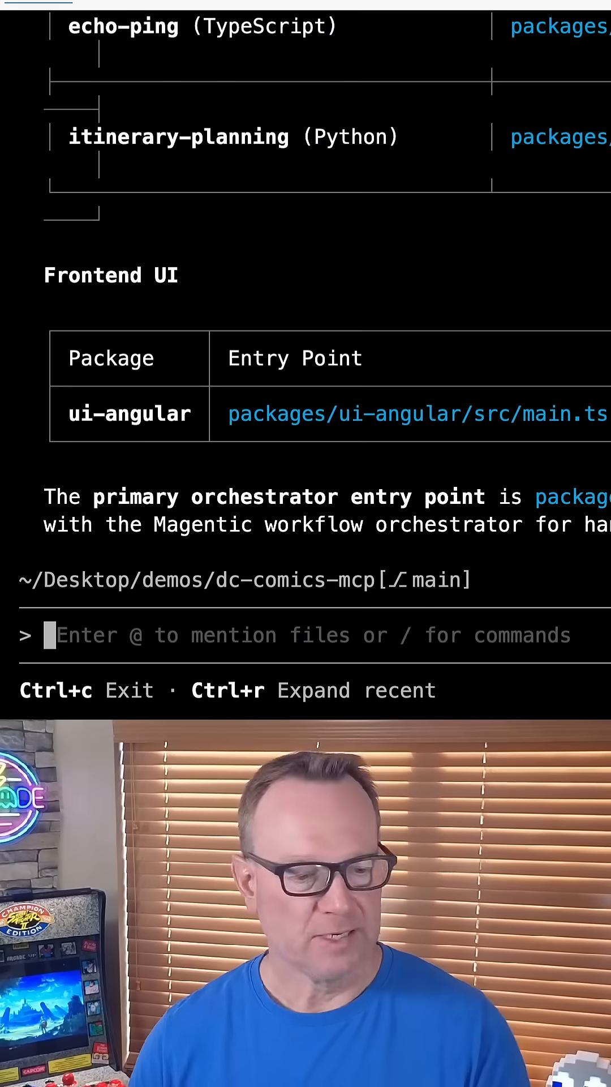
Step: Ask 'Find all async functions in this codebase using AST search.' and review the grep_ast result tables
{"action": "type", "text": "Find all async functions in this codebase using AST search."}
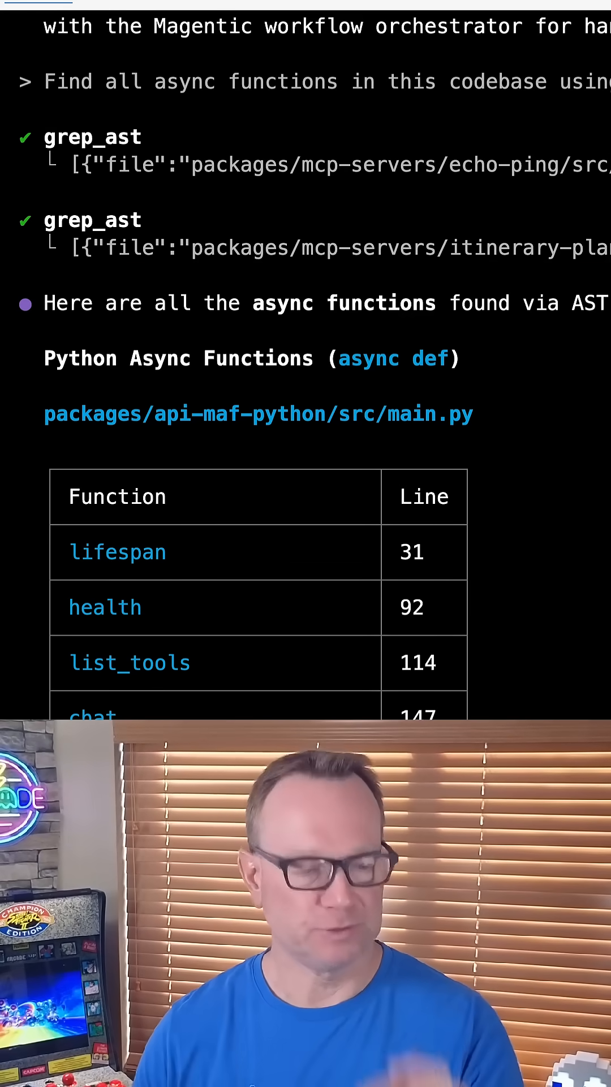
{"action": "scroll", "scroll_direction": "down", "scroll_amount": 3}
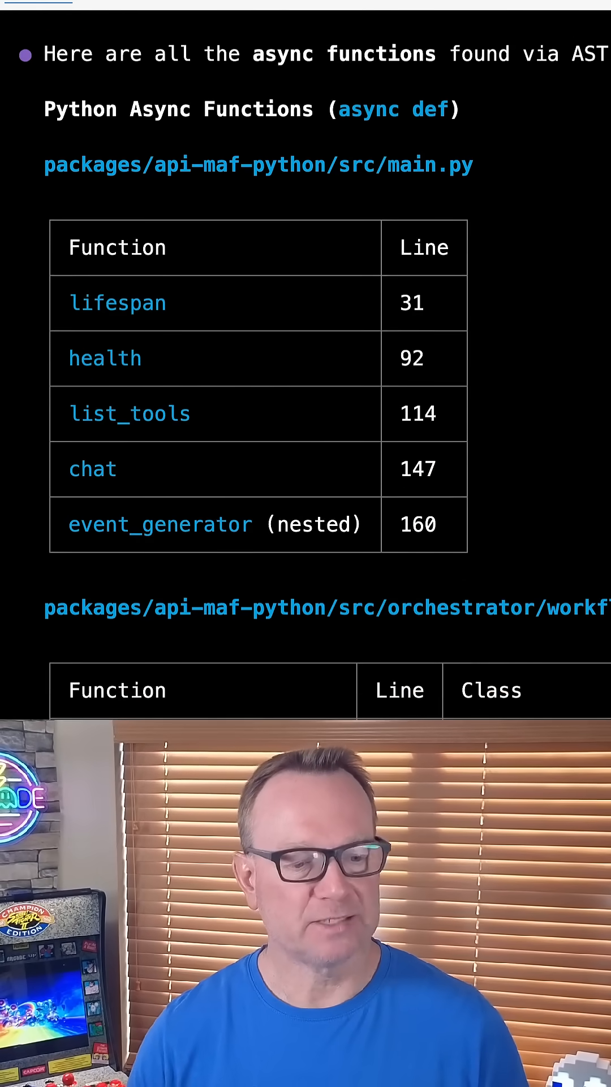
{"action": "scroll", "scroll_direction": "down", "scroll_amount": 3}
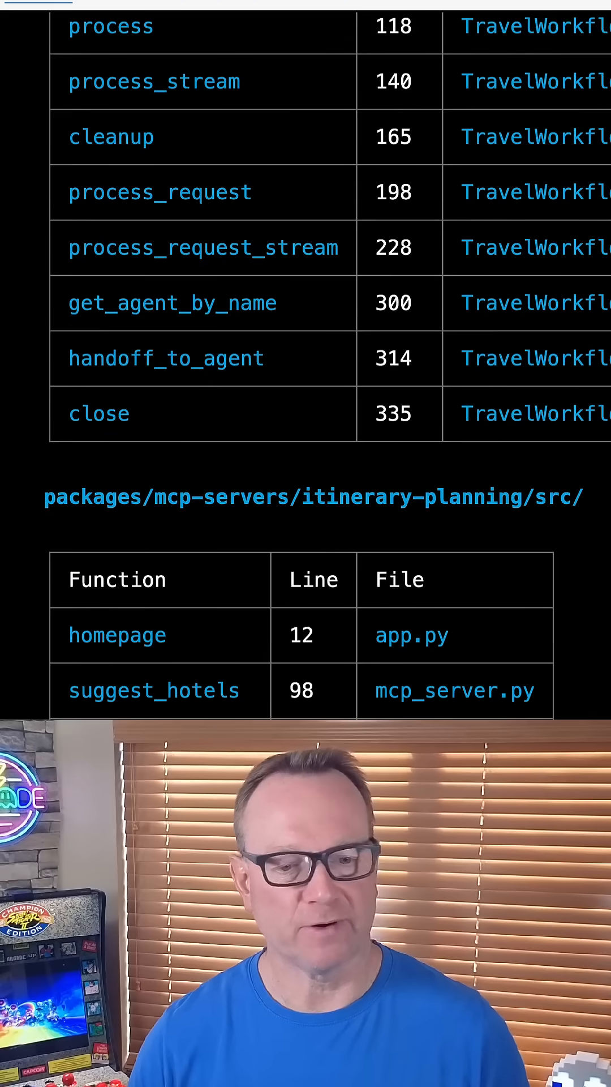
{"action": "scroll", "scroll_direction": "down", "scroll_amount": 3}
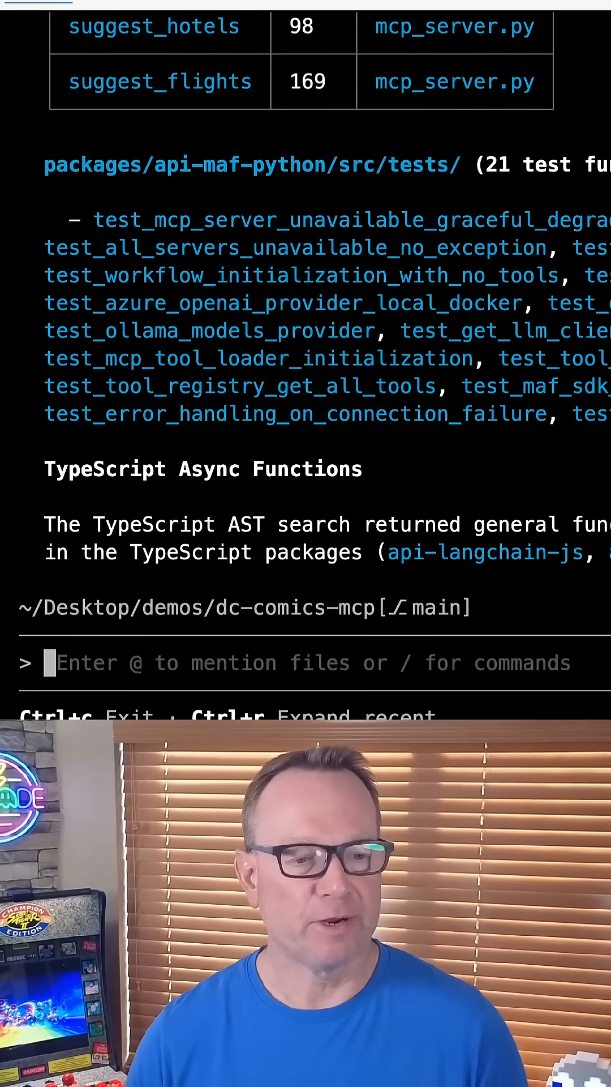